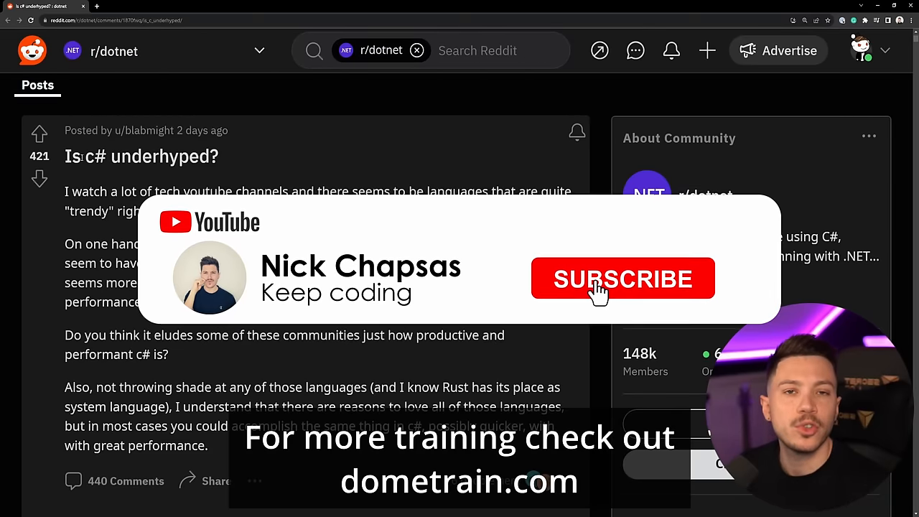
- Check the TIOBE programming language ranking linked from the post and skim it
click(623, 279)
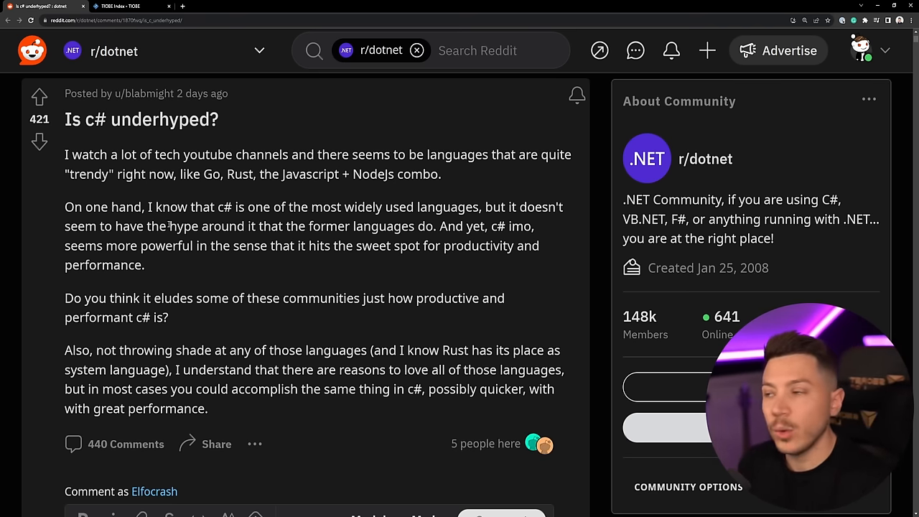
click(121, 5)
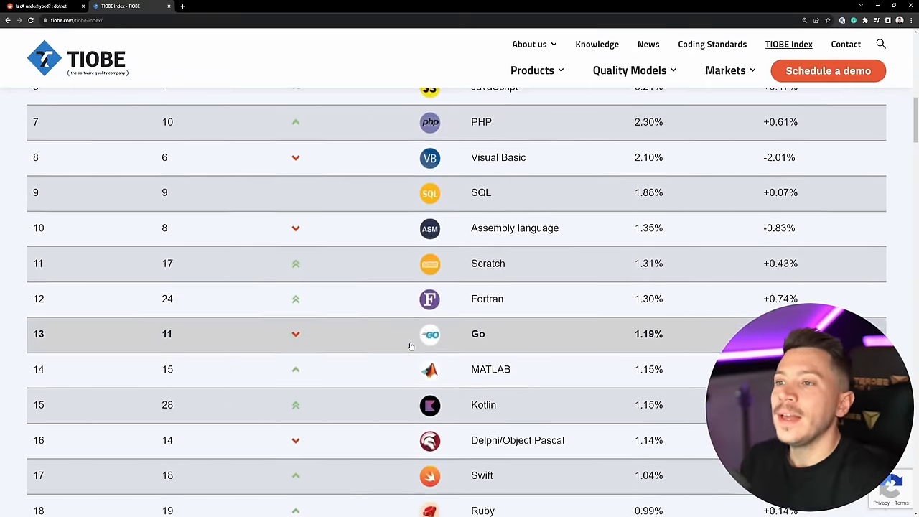
scroll(up, 3)
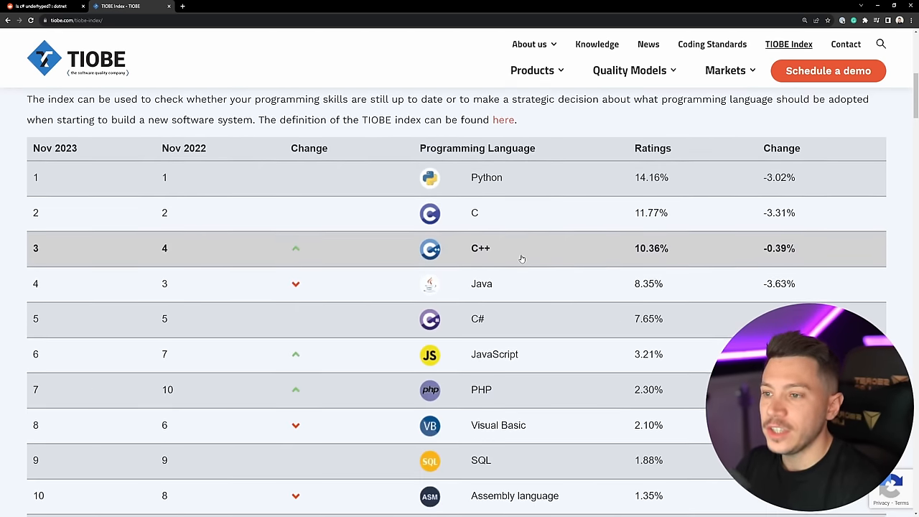
scroll(down, 3)
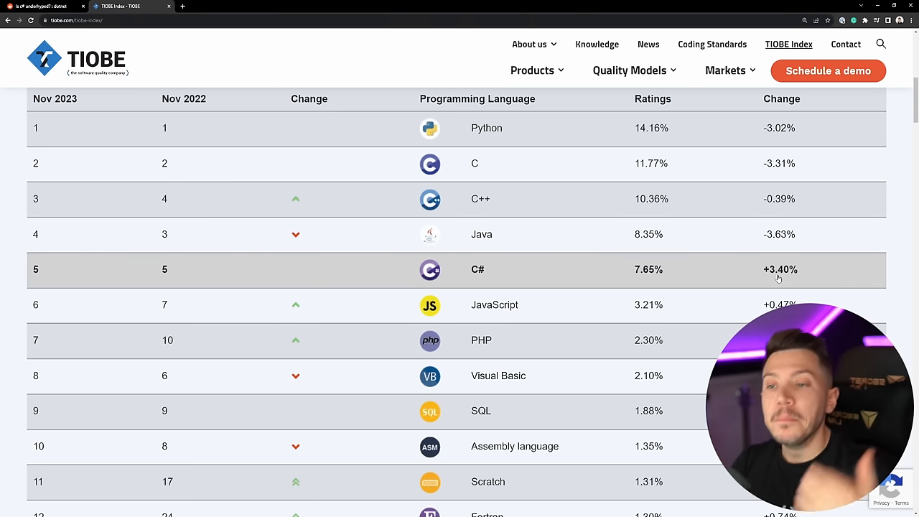
mouse_move(57, 253)
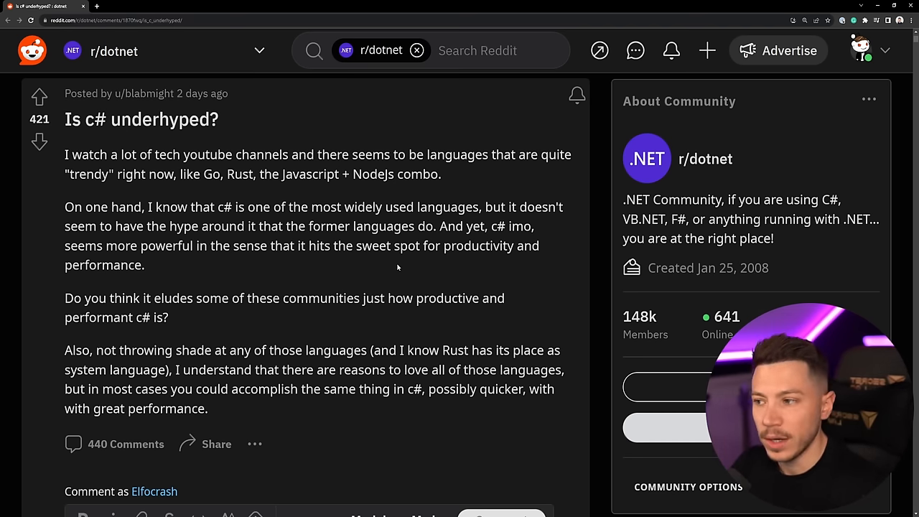
- Scroll down past the comment box to the top comment about lingering stigma against C#
scroll(down, 3)
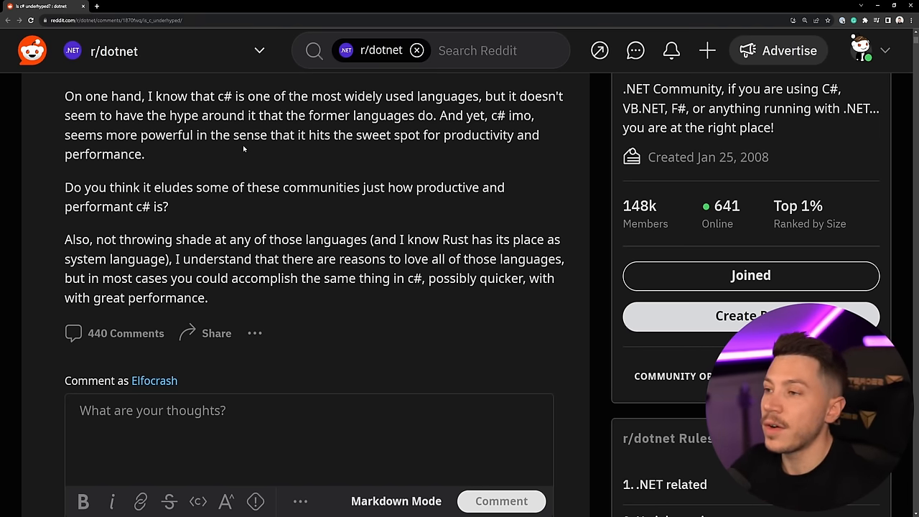
mouse_move(274, 142)
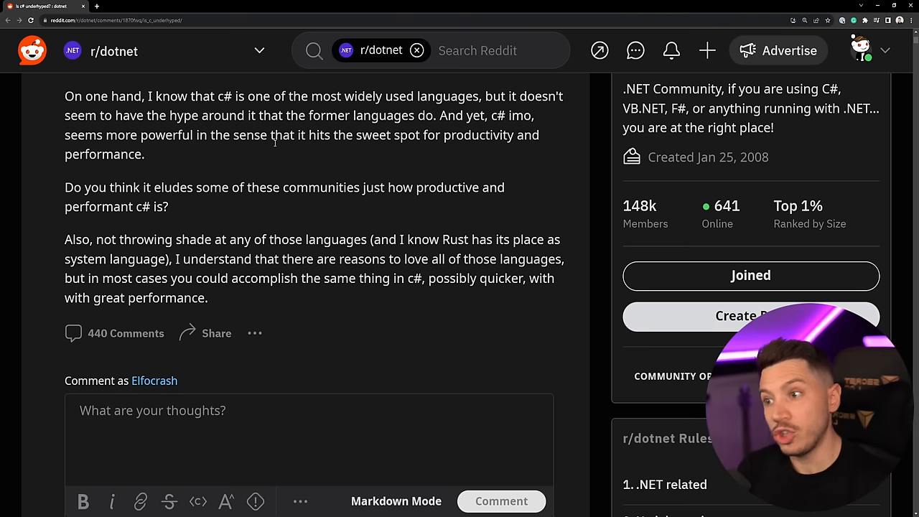
mouse_move(267, 233)
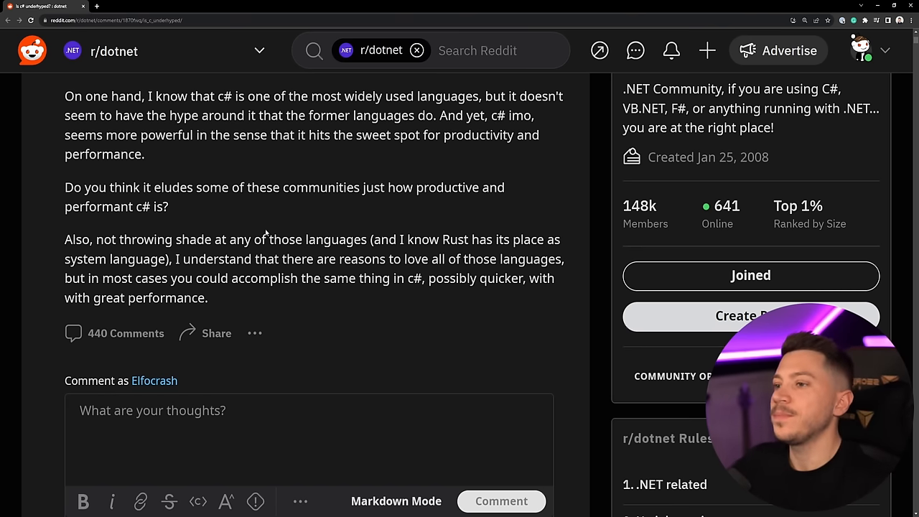
mouse_move(396, 302)
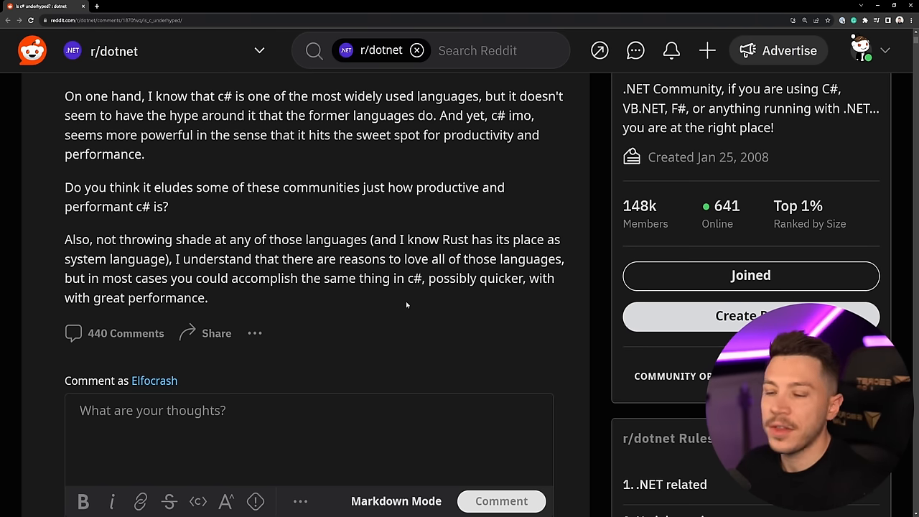
mouse_move(416, 299)
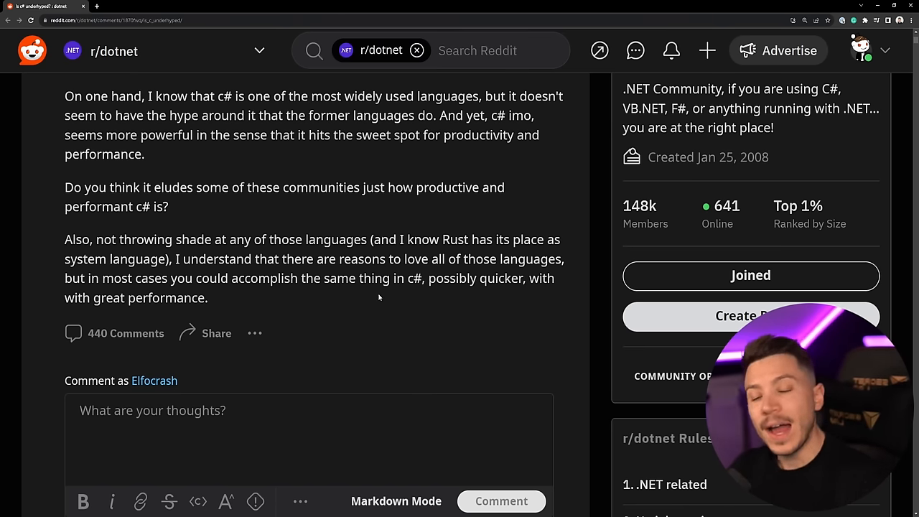
scroll(down, 3)
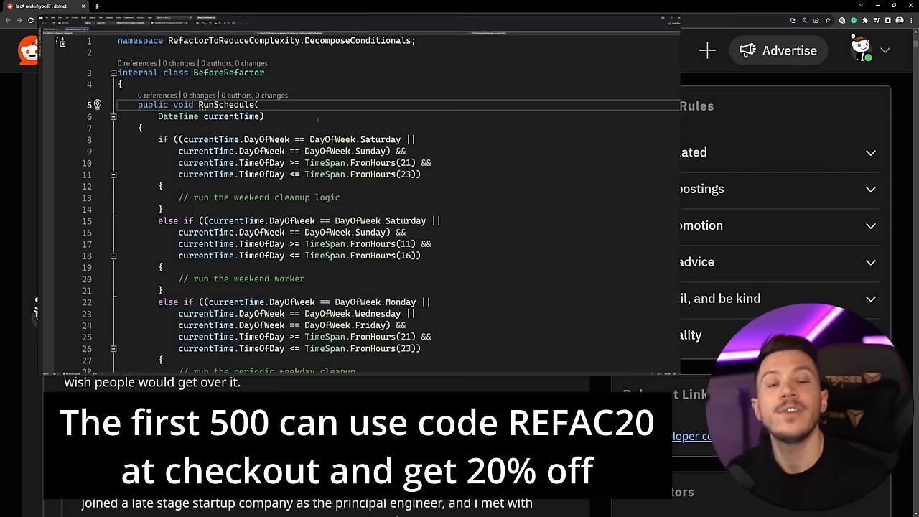
mouse_move(208, 151)
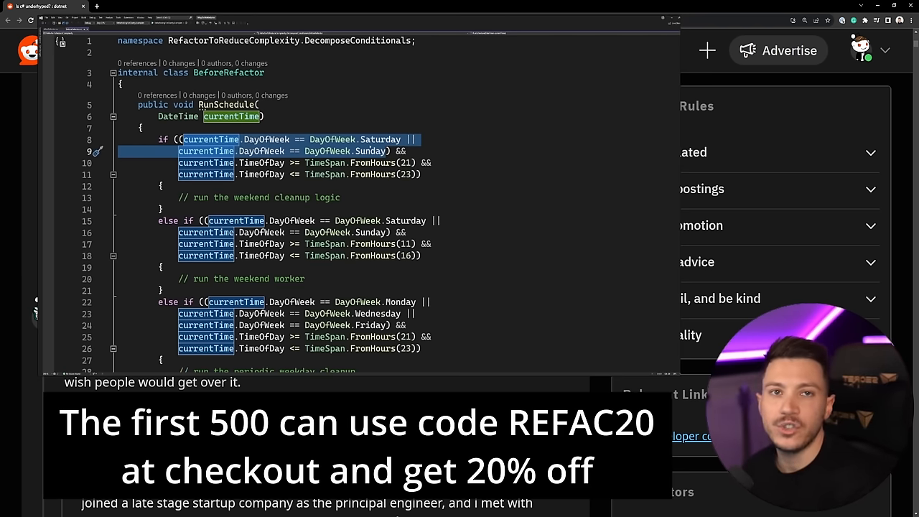
mouse_move(266, 140)
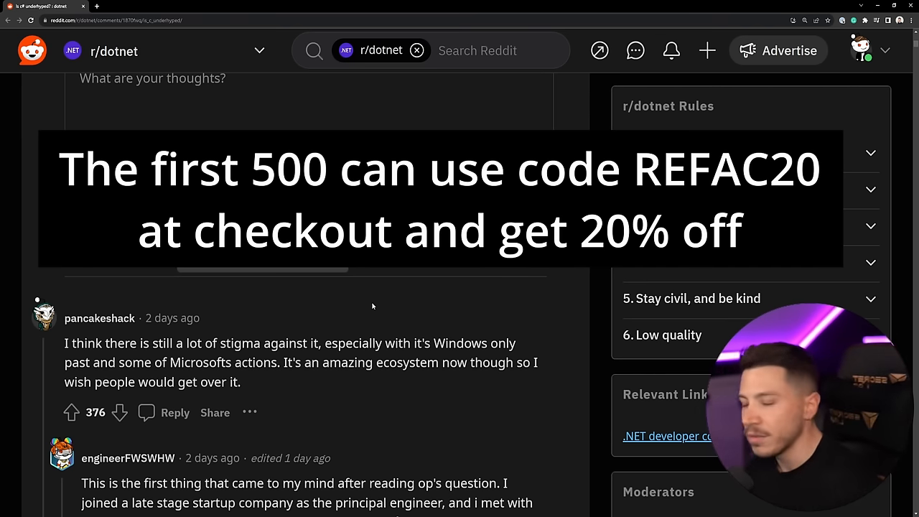
scroll(down, 3)
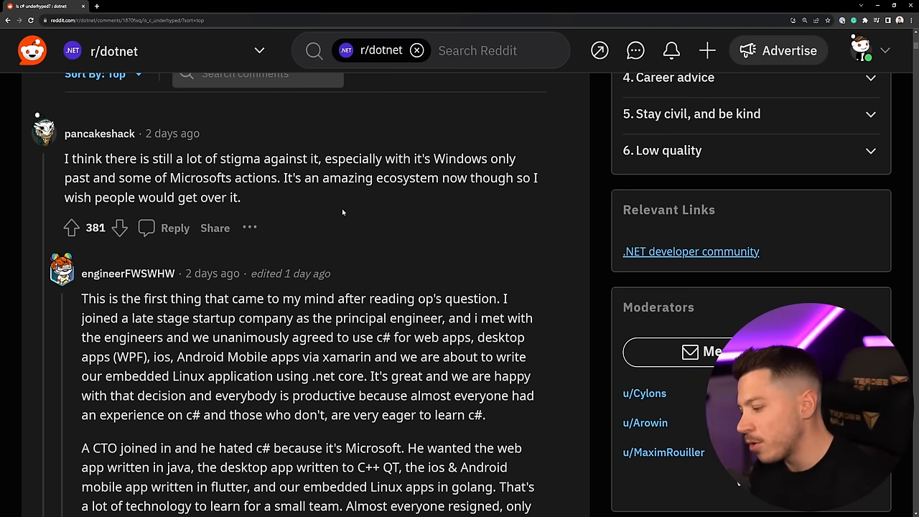
mouse_move(311, 256)
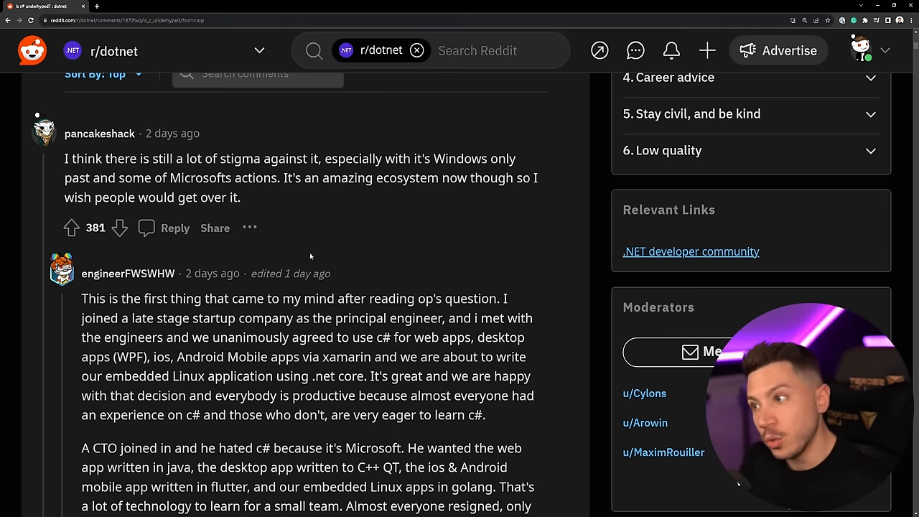
scroll(down, 3)
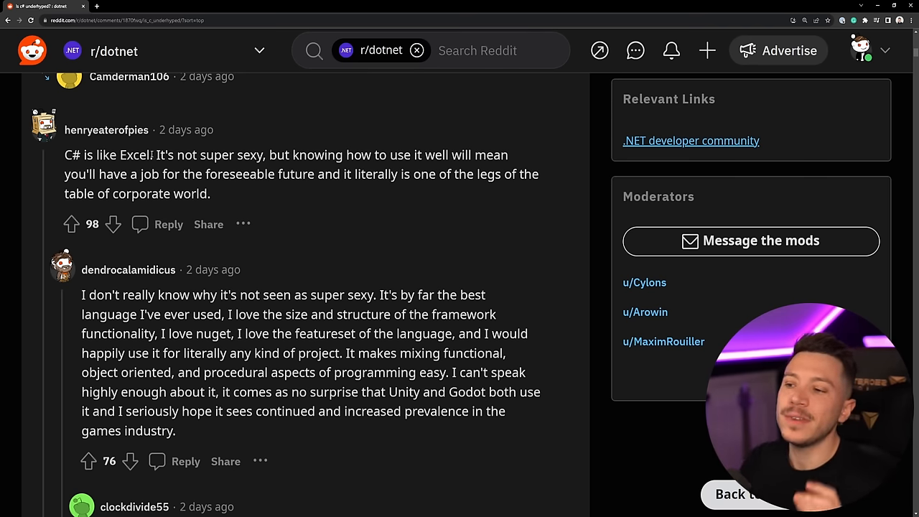
scroll(down, 3)
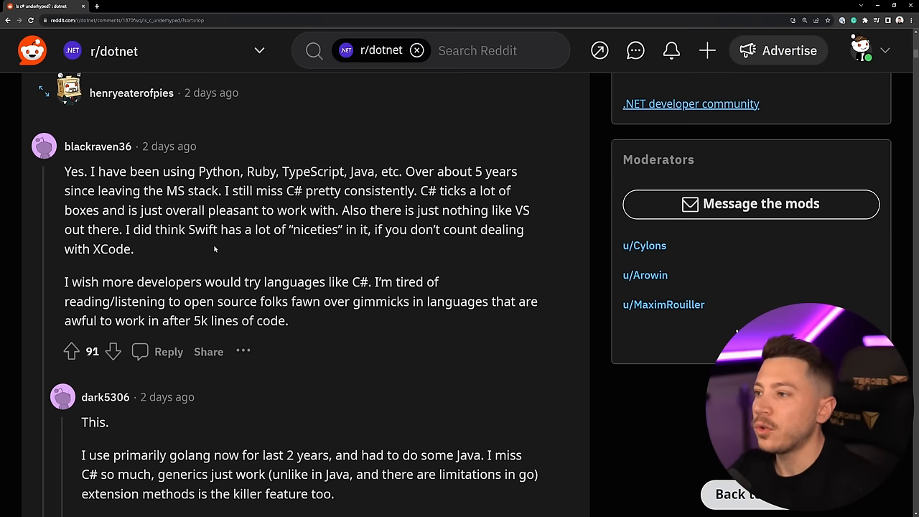
mouse_move(257, 237)
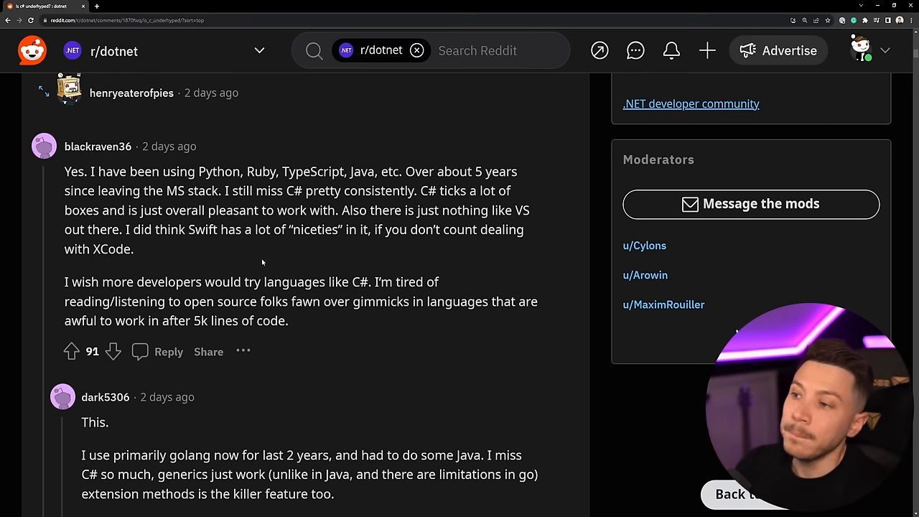
mouse_move(198, 273)
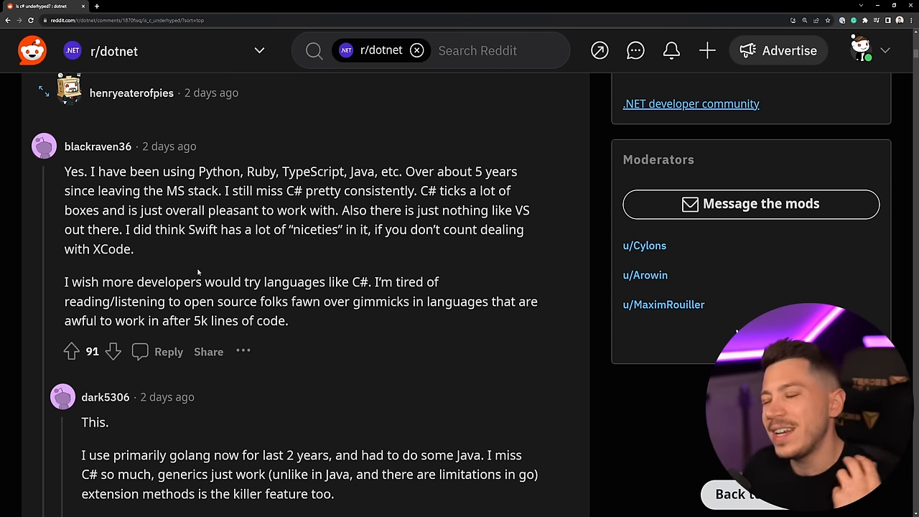
- Read the comments on Microsoft bias, briefly highlighting the reply about using vscode daily
scroll(down, 3)
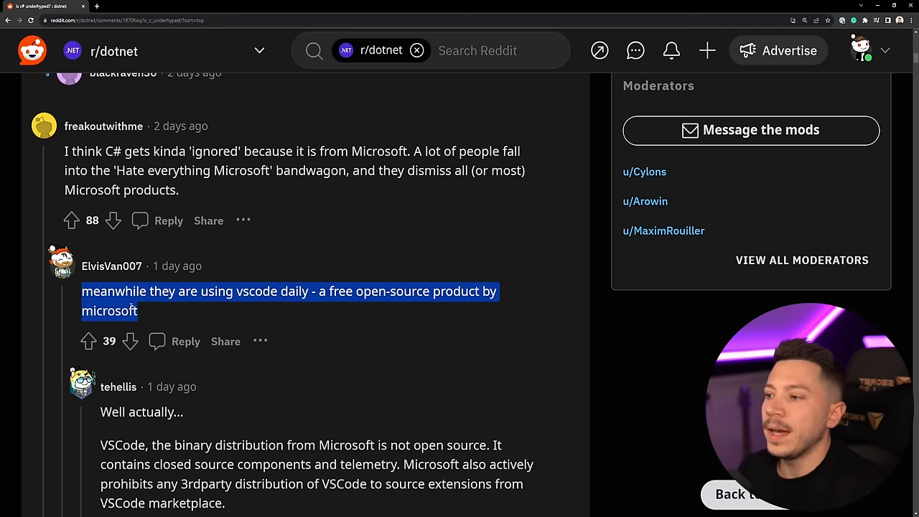
double_click(217, 292)
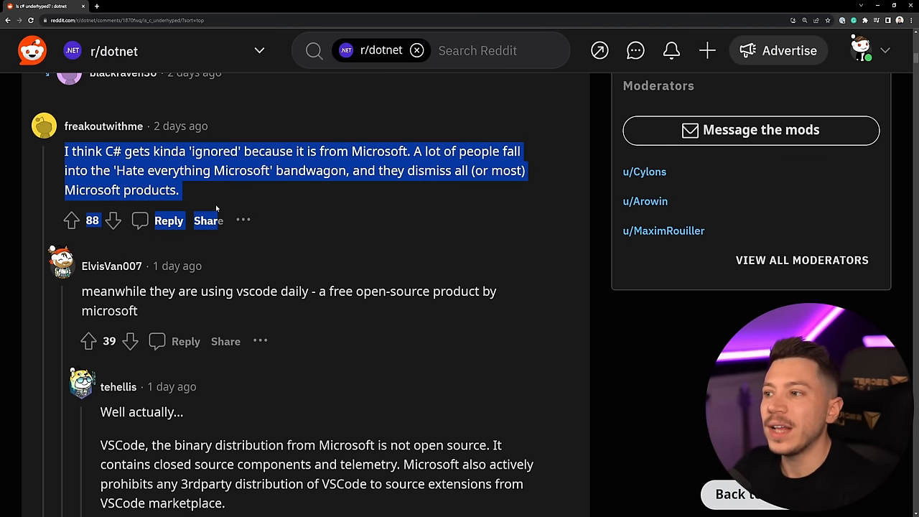
click(222, 190)
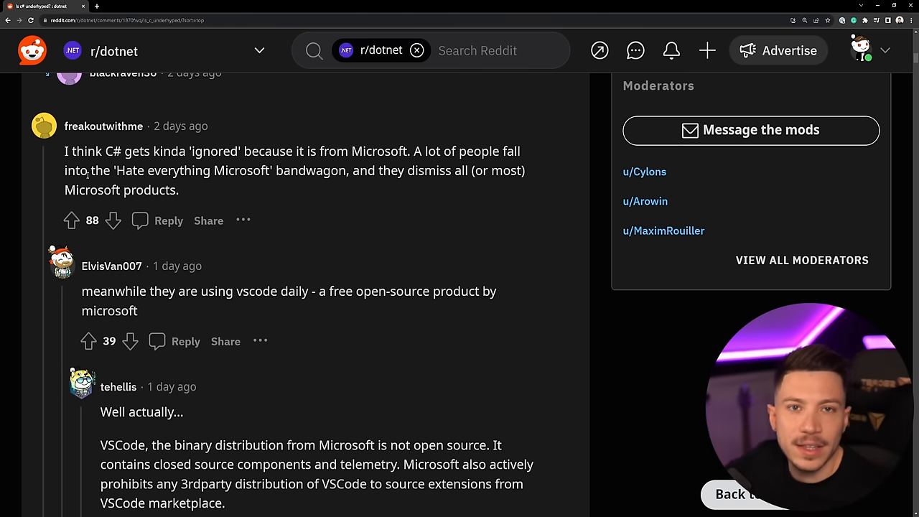
scroll(down, 3)
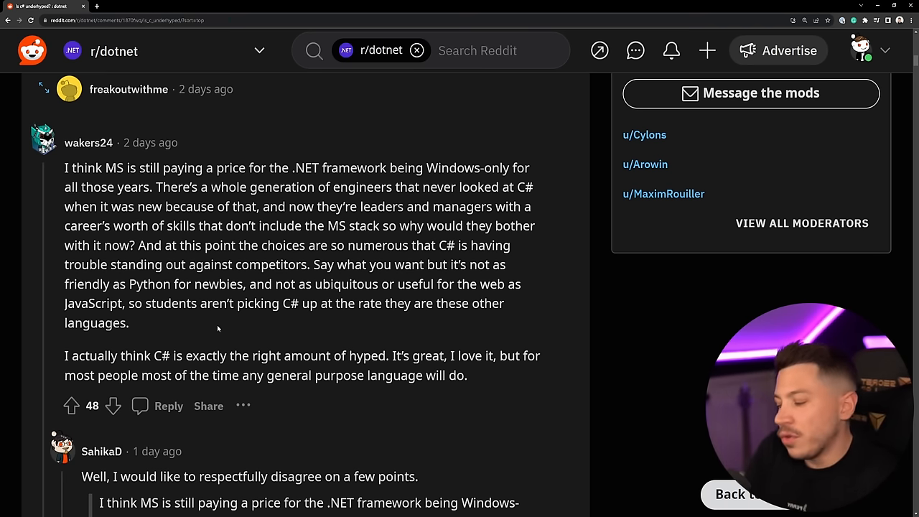
- Scroll back up to the top of the 'Is c# underhyped?' post, now showing 449 comments
scroll(up, 3)
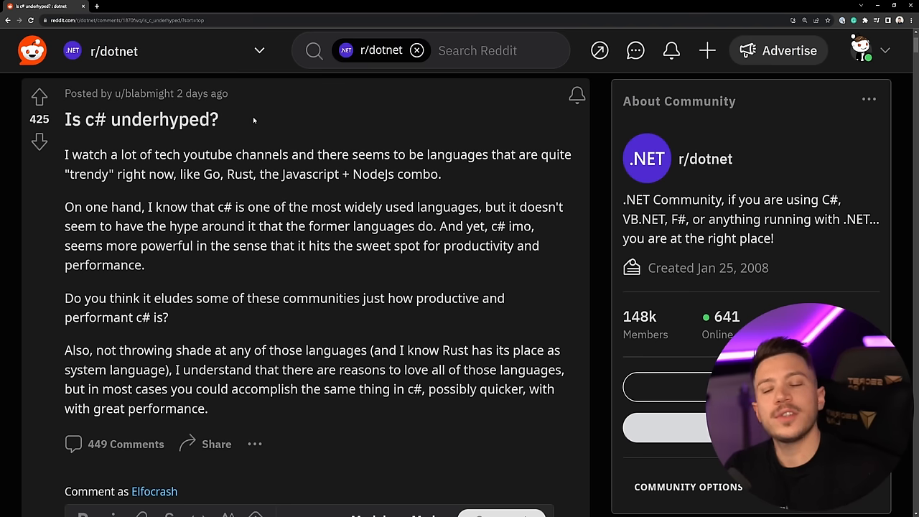